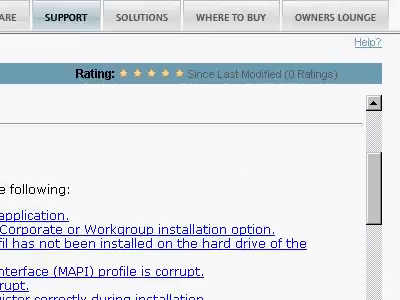
scroll("down", 3)
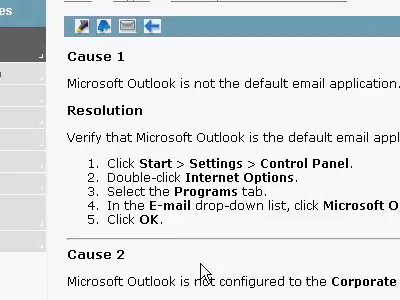
scroll("down", 3)
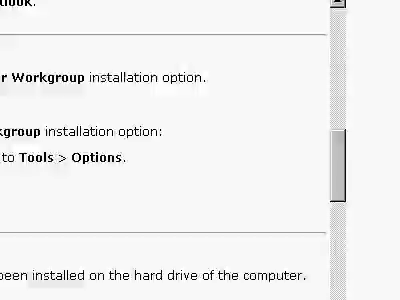
scroll("down", 3)
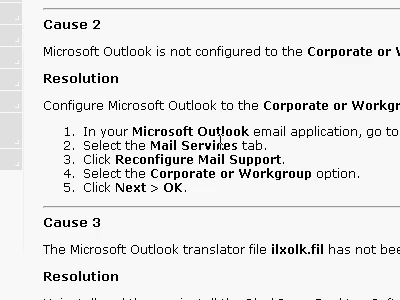
scroll("up", 3)
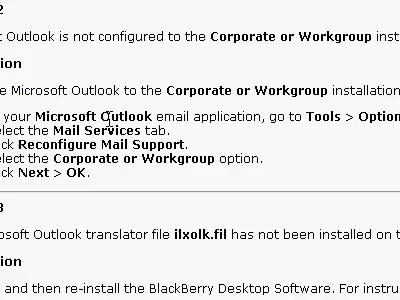
scroll("up", 3)
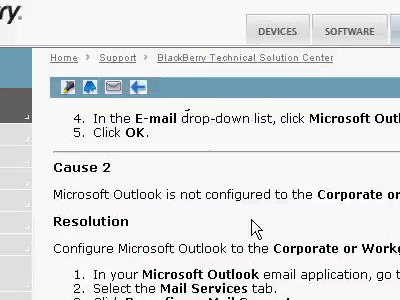
scroll("down", 3)
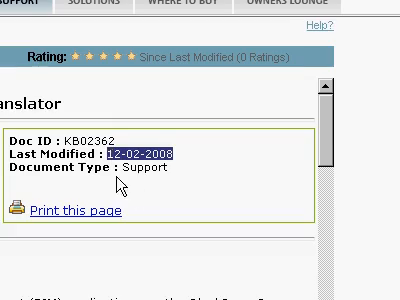
scroll("down", 3)
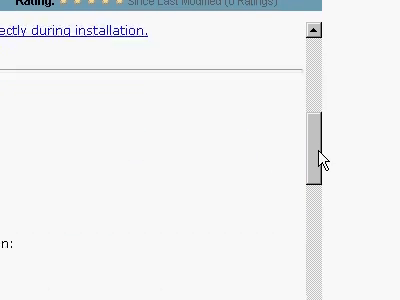
scroll("down", 3)
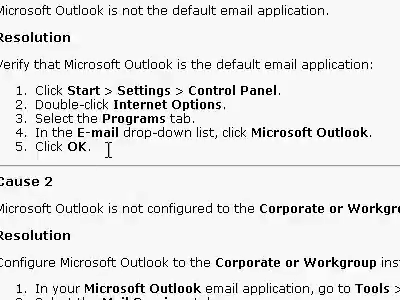